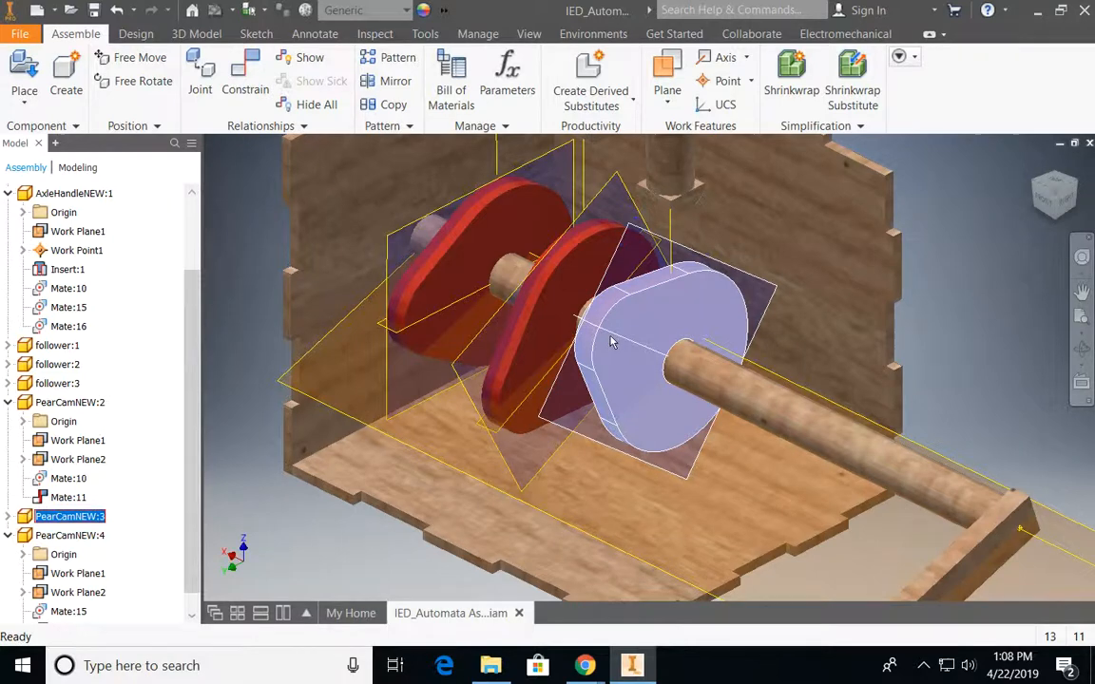
pyautogui.moveTo(634, 333)
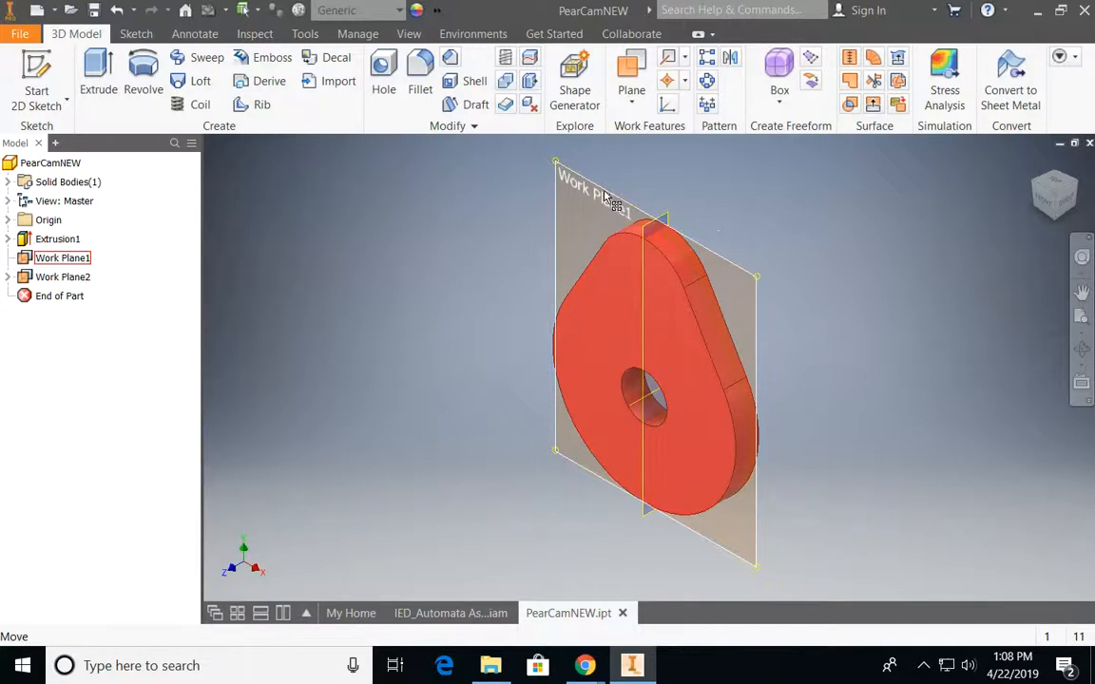
# - Inspect PearCamNEW.ipt's Work Plane1/Work Plane2 under Origin and return with cam work planes visible
pyautogui.click(631, 90)
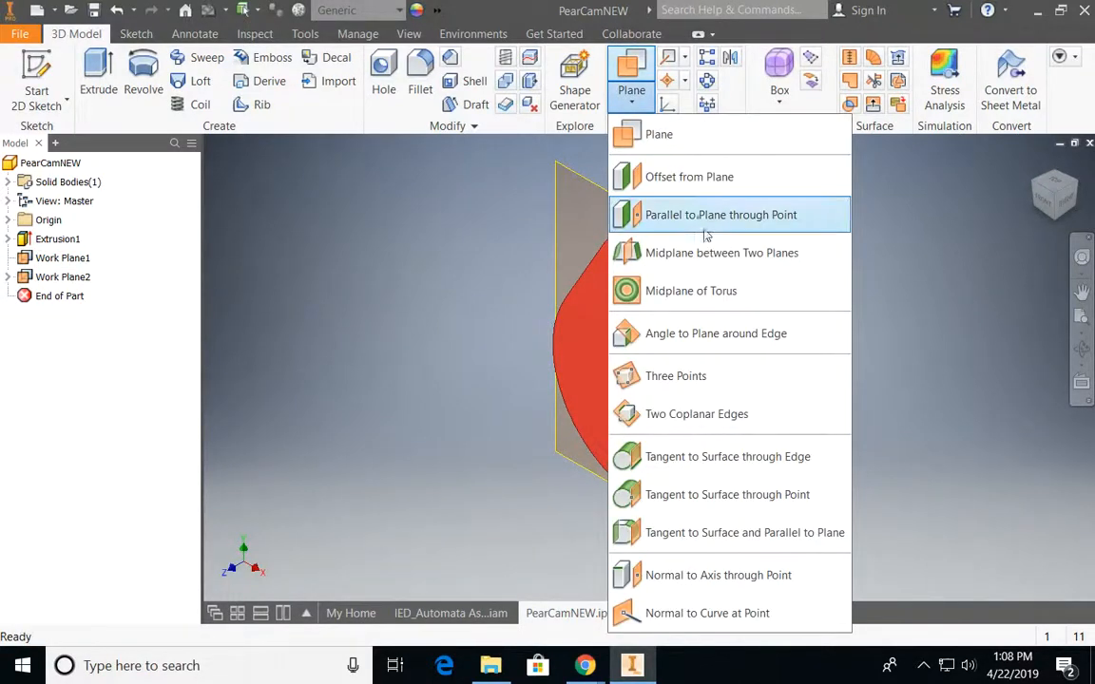
pyautogui.moveTo(722, 253)
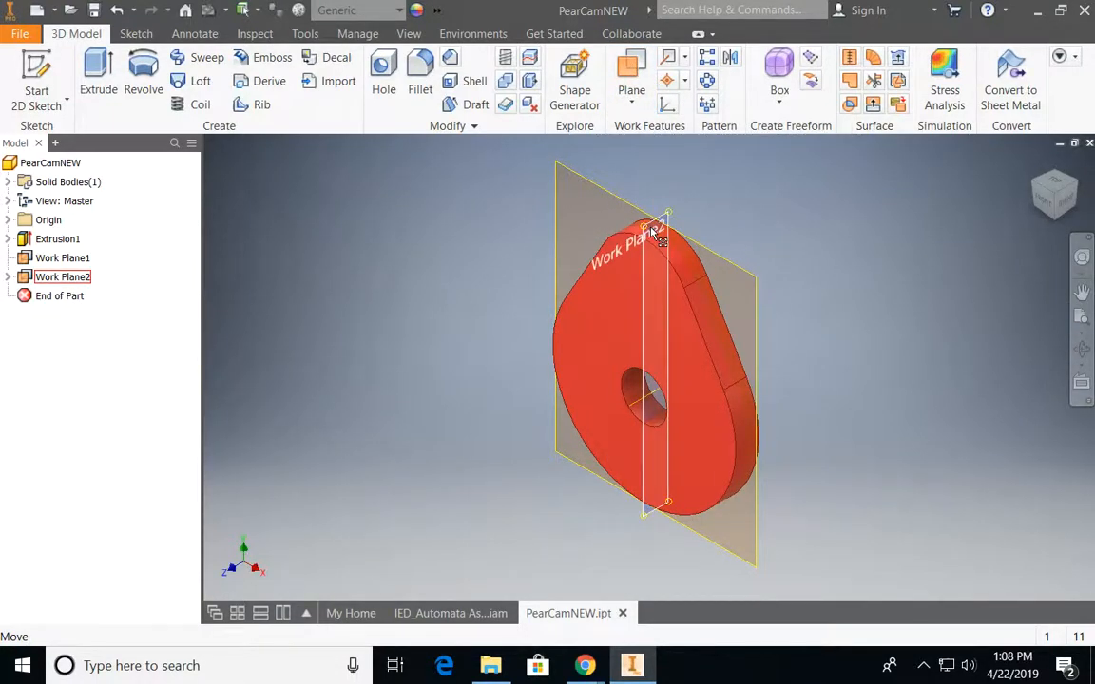
pyautogui.click(7, 221)
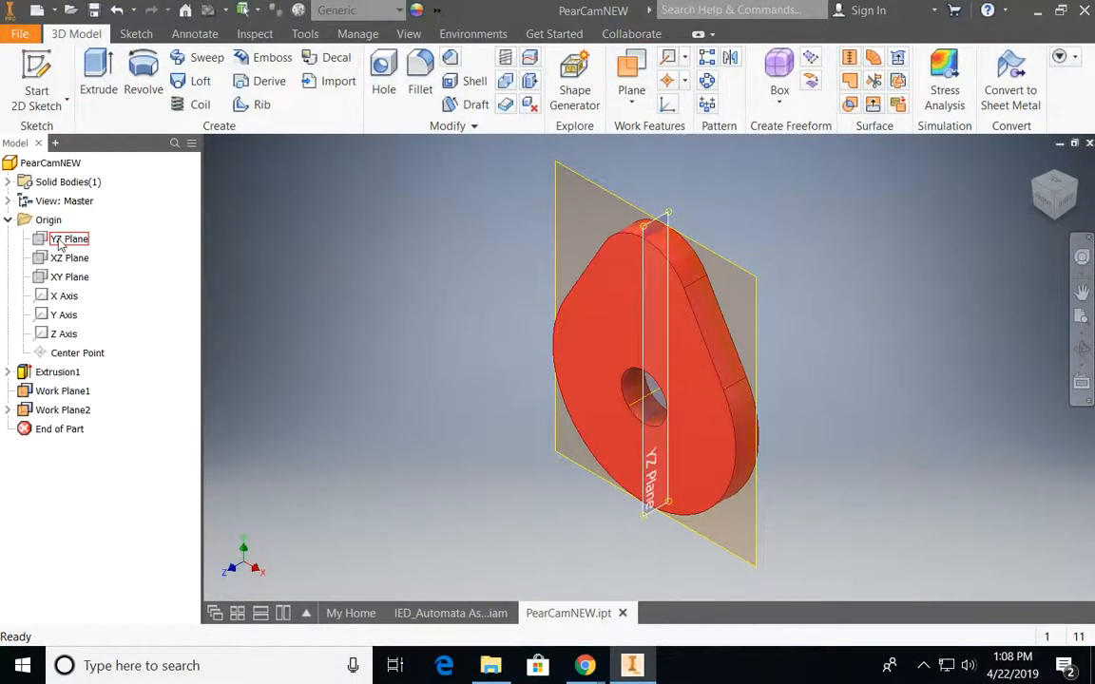
pyautogui.click(548, 380)
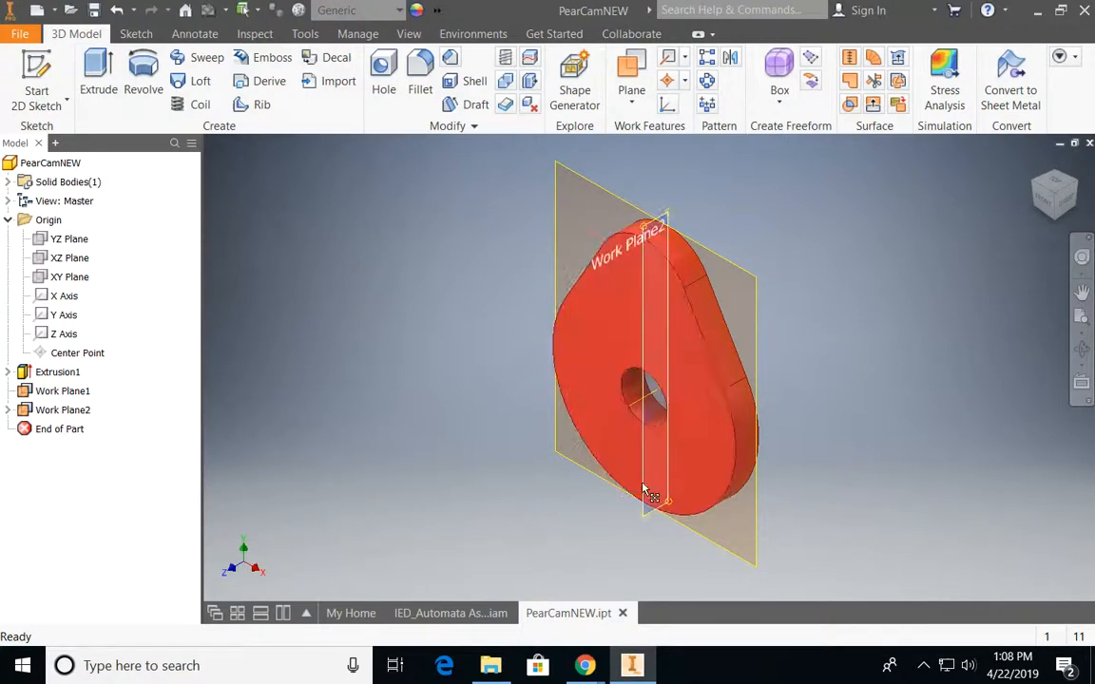
pyautogui.click(449, 612)
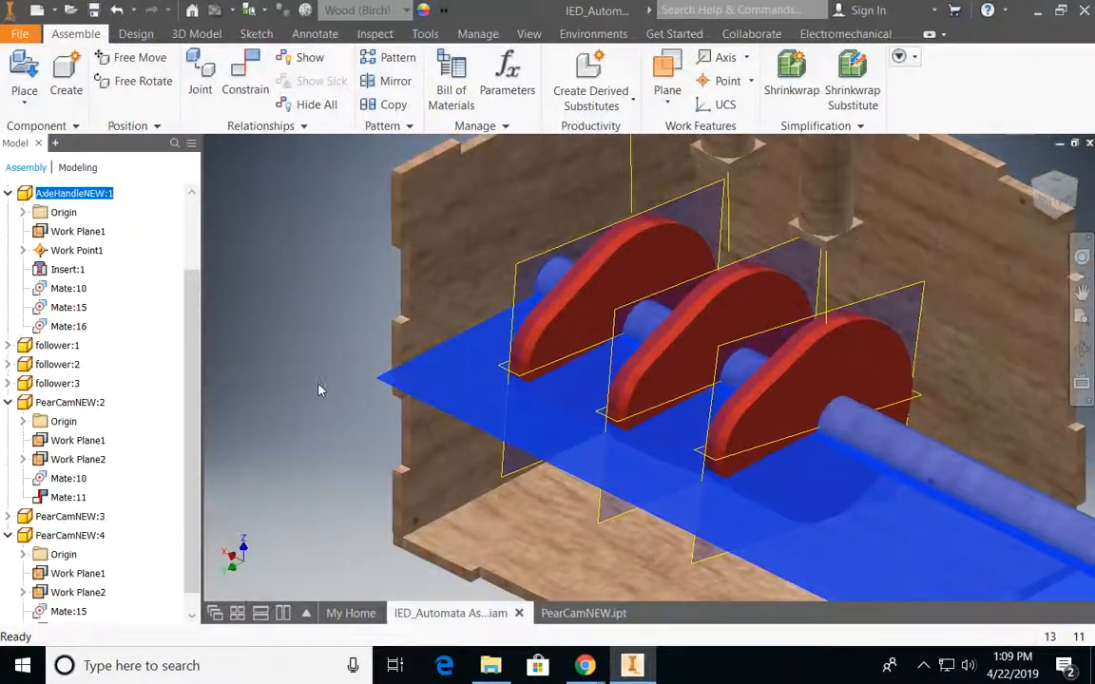
# - Add an Angle constraint of 60° between the second cam's work plane and the axle plane
pyautogui.click(244, 73)
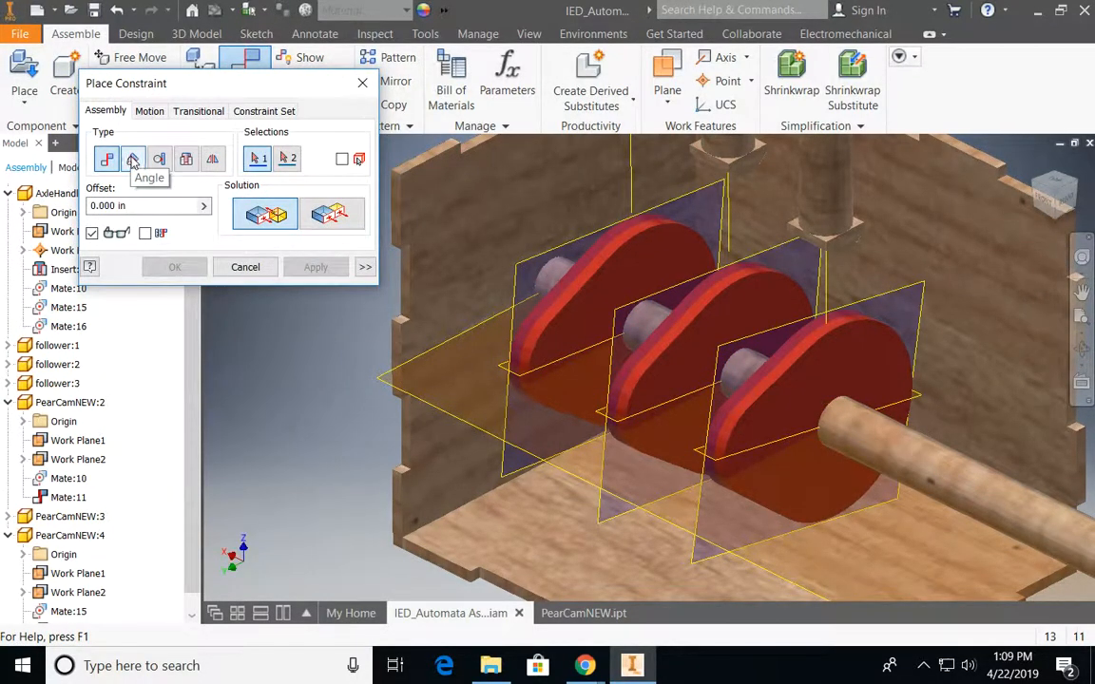
pyautogui.click(133, 160)
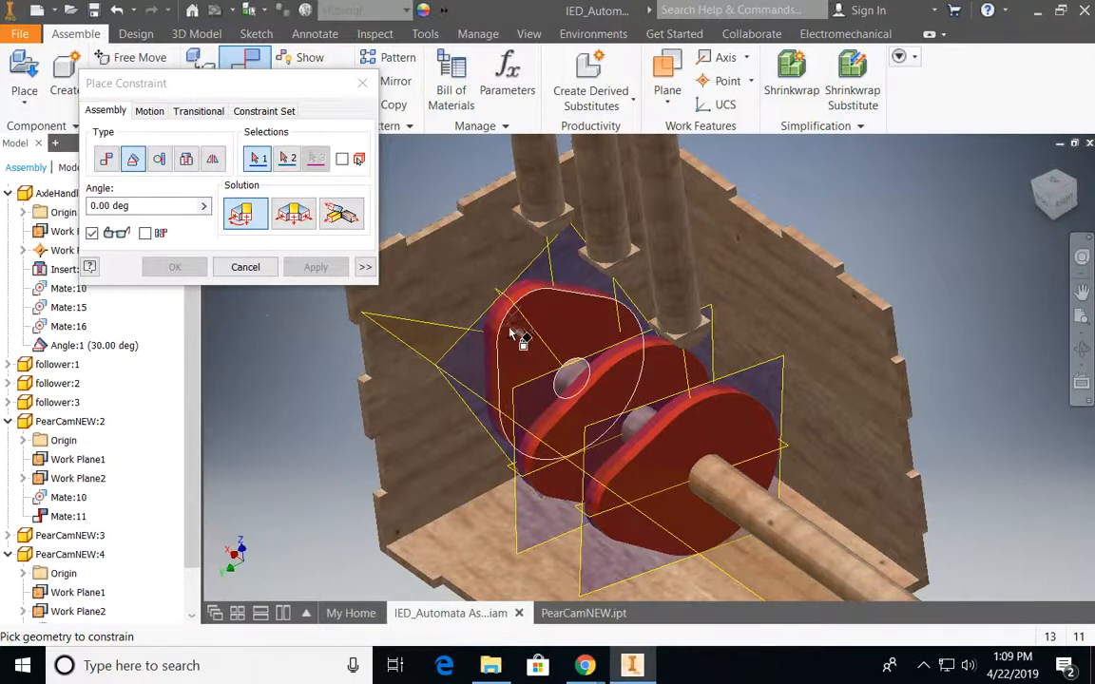
pyautogui.moveTo(513, 332); pyautogui.dragTo(631, 441)
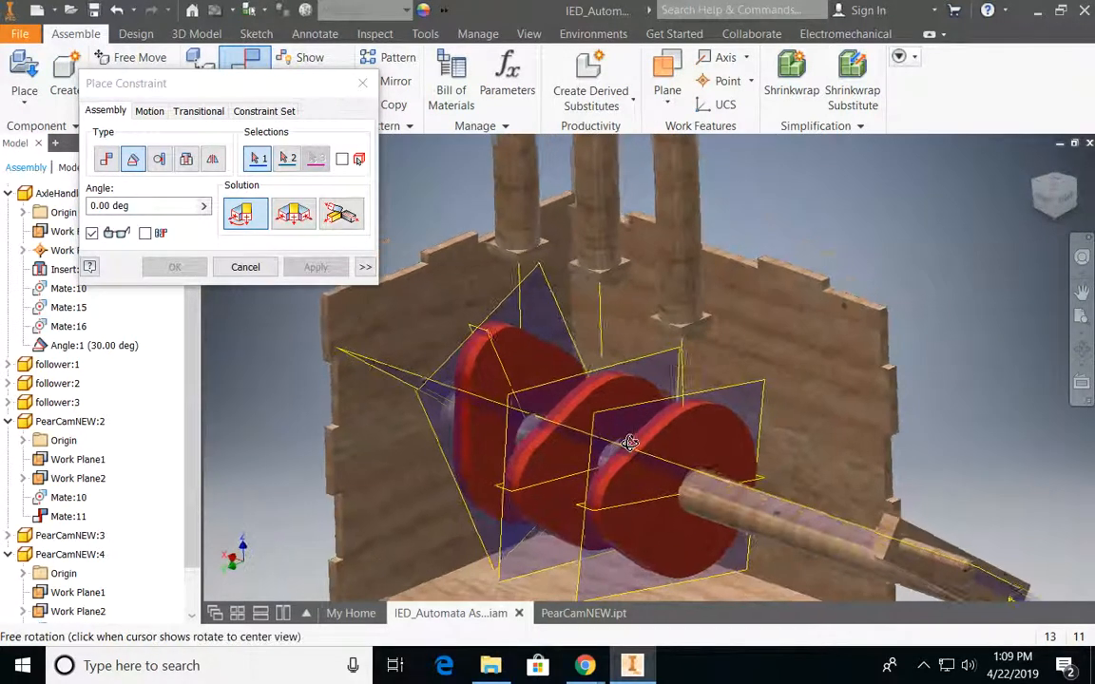
pyautogui.moveTo(631, 441); pyautogui.dragTo(384, 393)
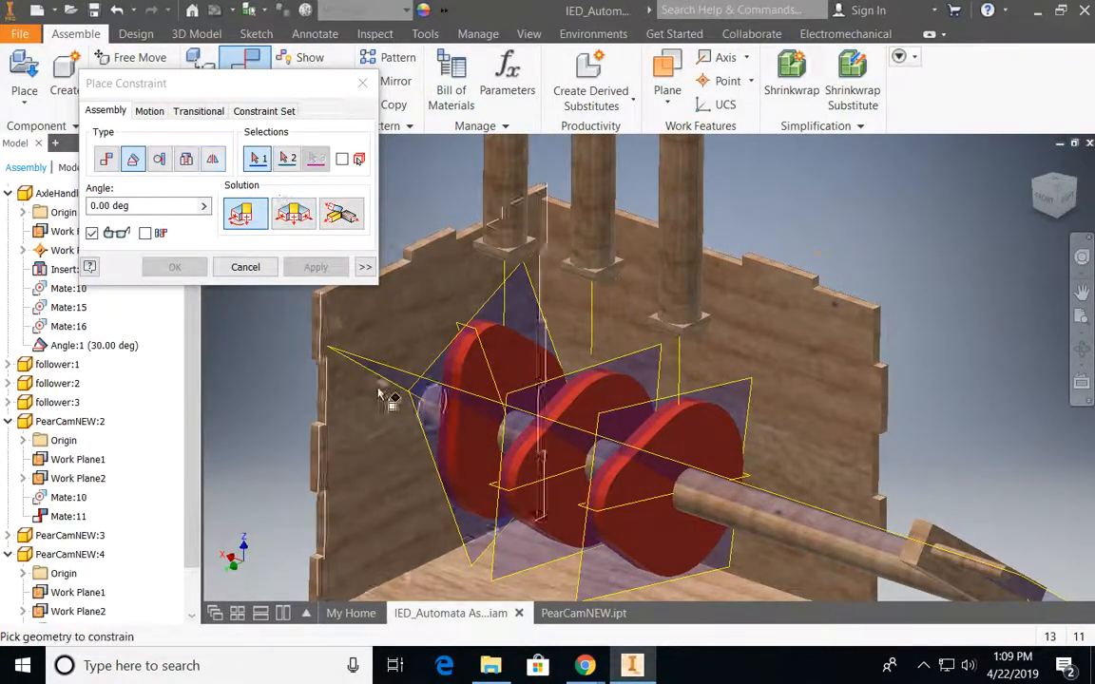
pyautogui.click(555, 426)
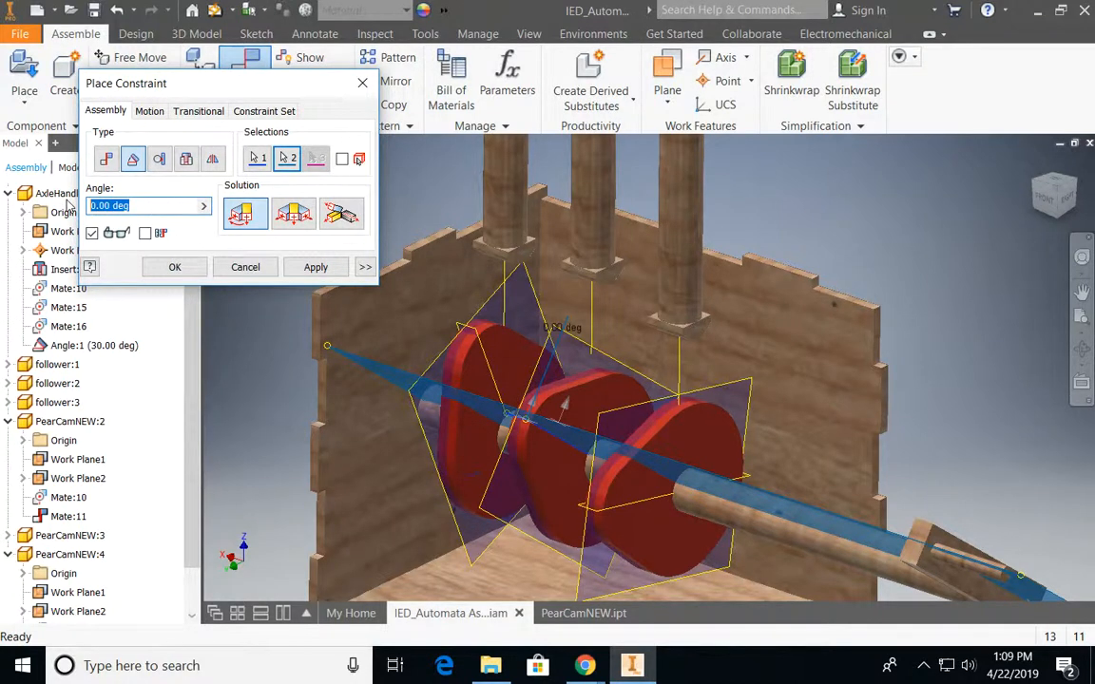
pyautogui.click(315, 266)
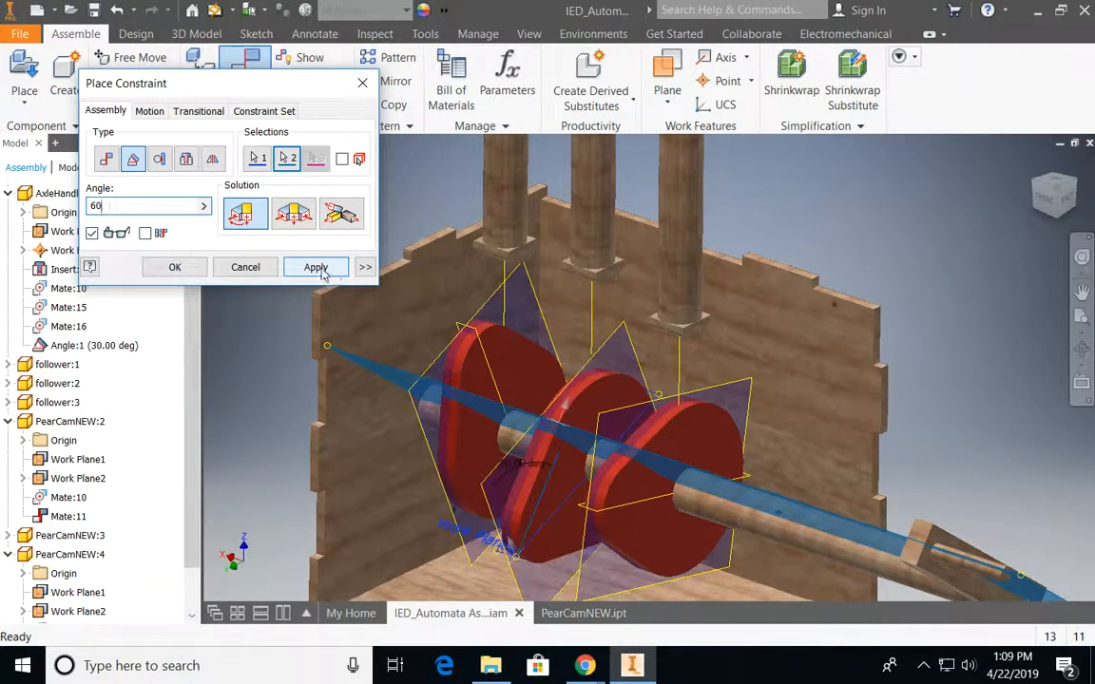
pyautogui.click(316, 266)
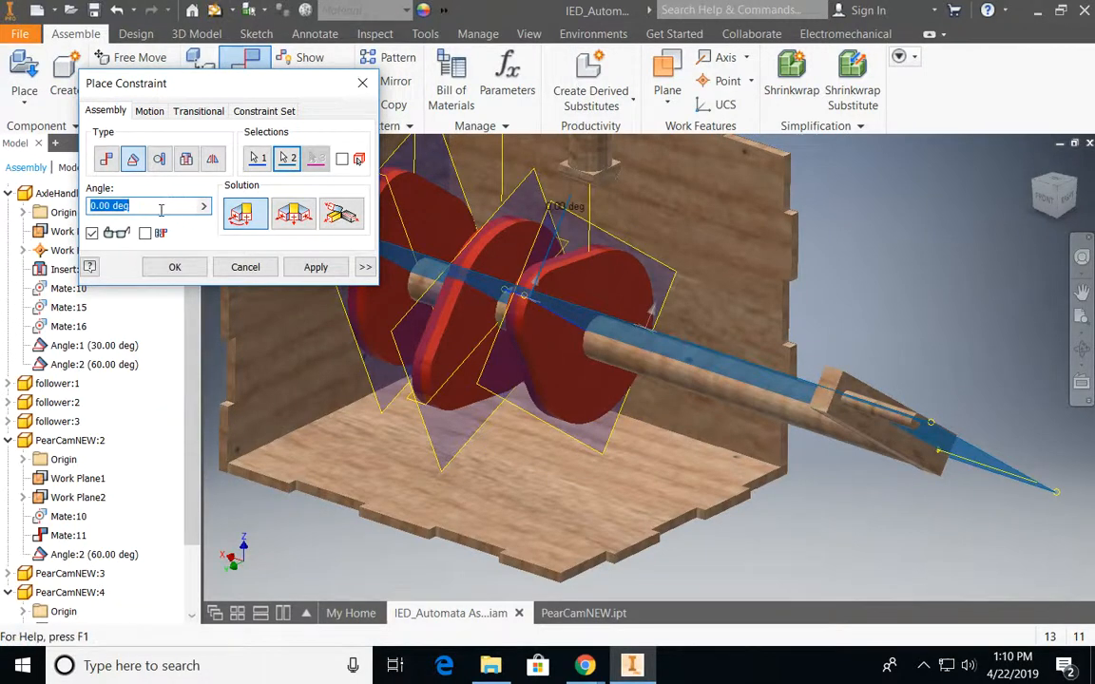
# - Add a 90° Angle constraint for the third cam and close Place Constraint
pyautogui.write('90')
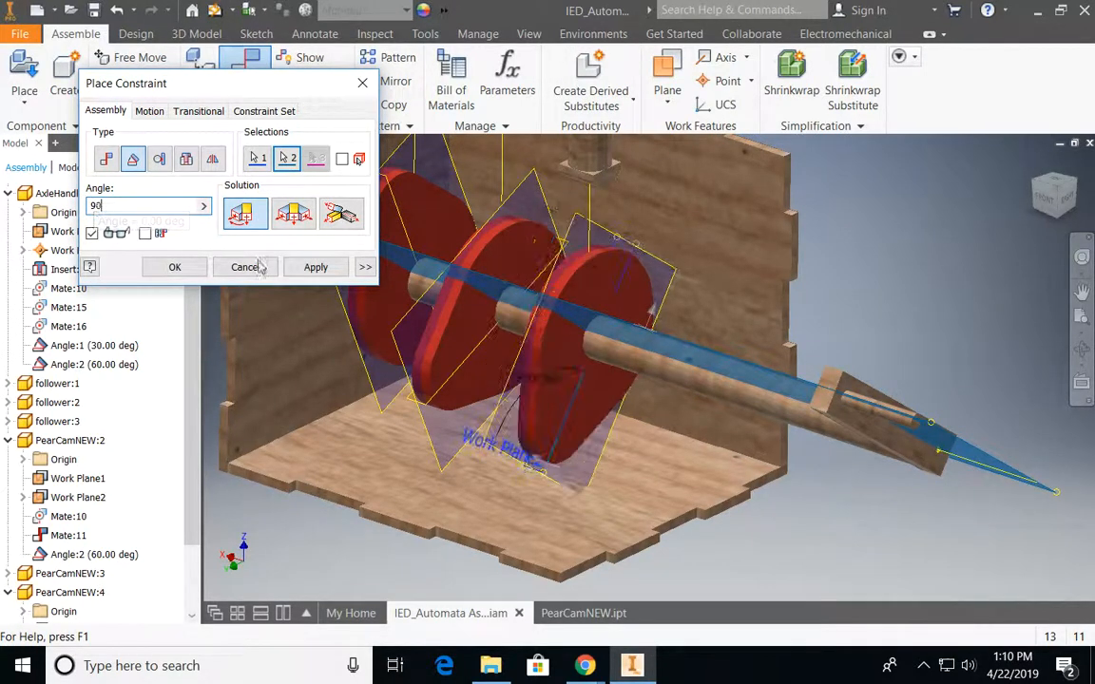
pyautogui.click(316, 266)
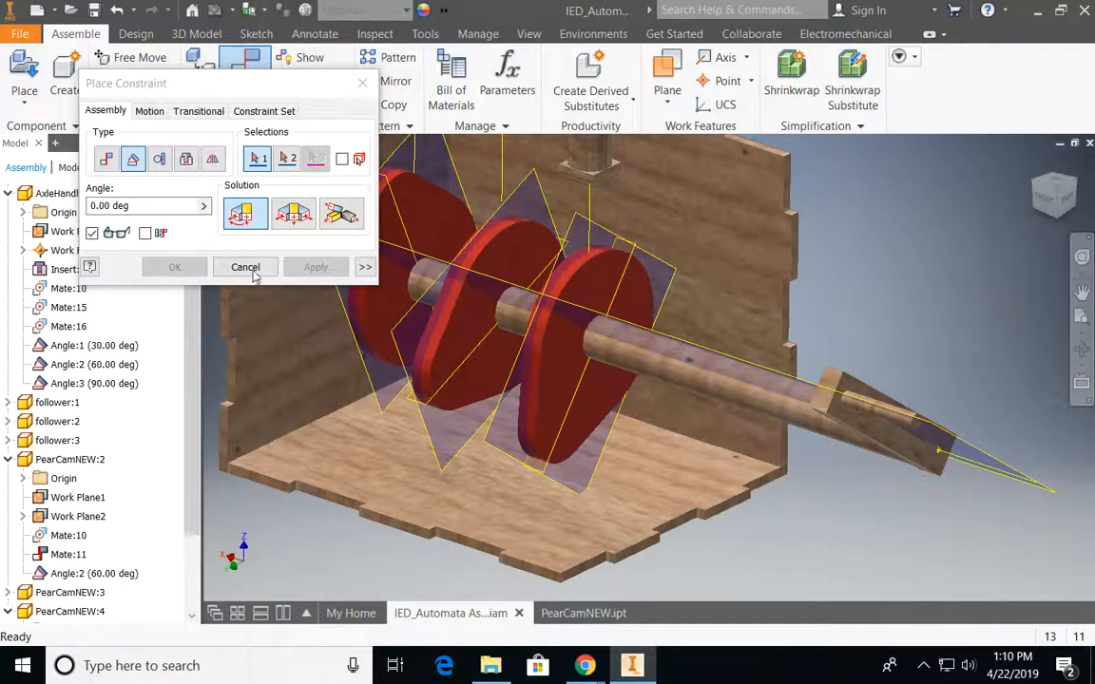
pyautogui.click(245, 266)
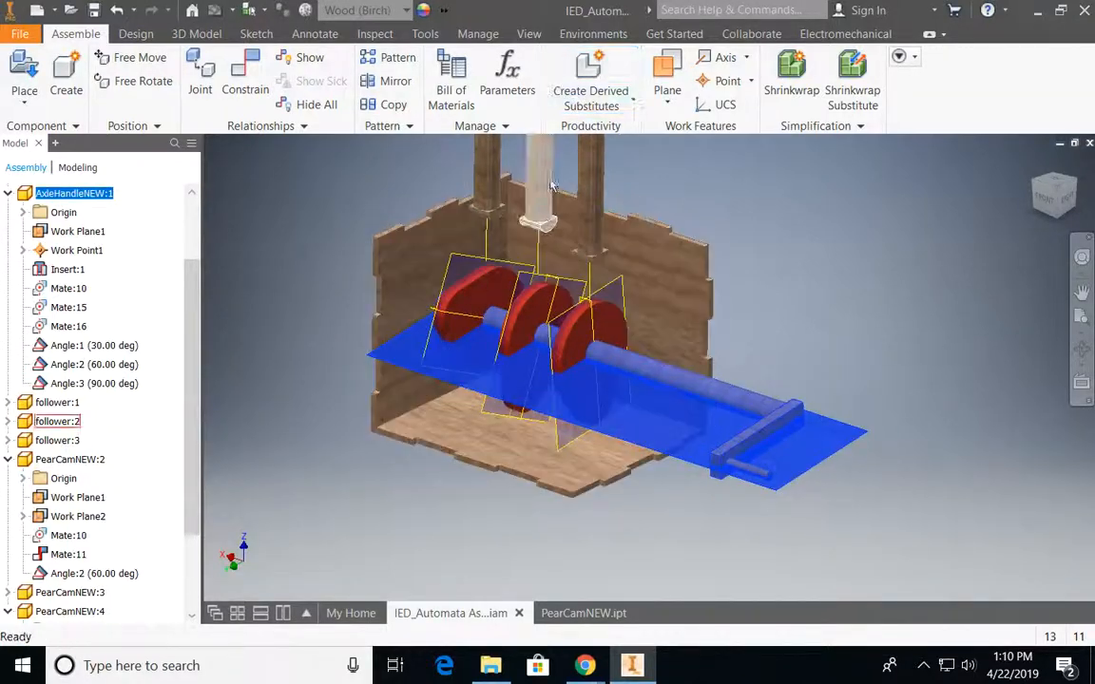
# - Hide the cam work planes and start a new assembly constraint
pyautogui.click(68, 458)
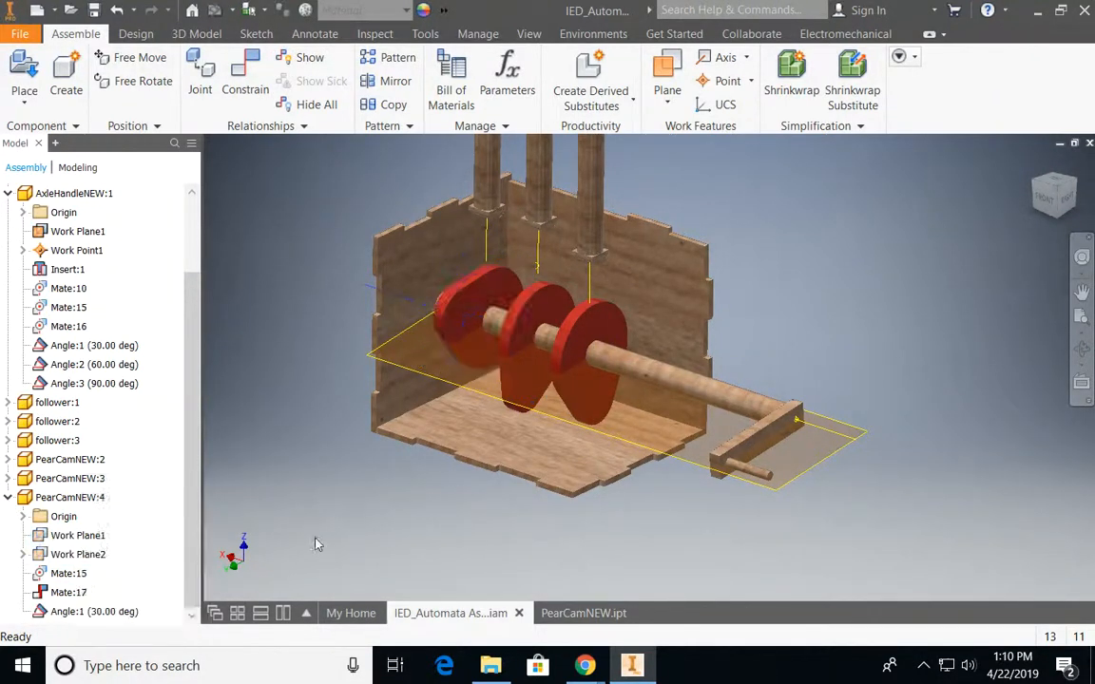
pyautogui.click(76, 251)
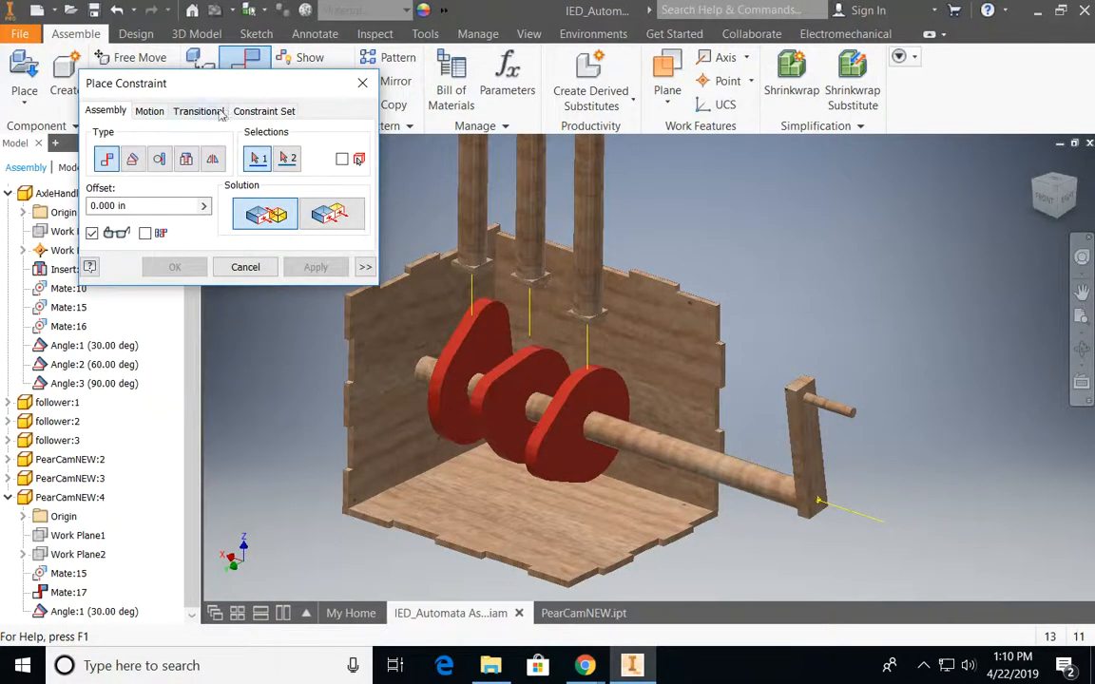
# - Apply Transitional constraints between each follower's curved underside and its cam's outer face
pyautogui.click(197, 110)
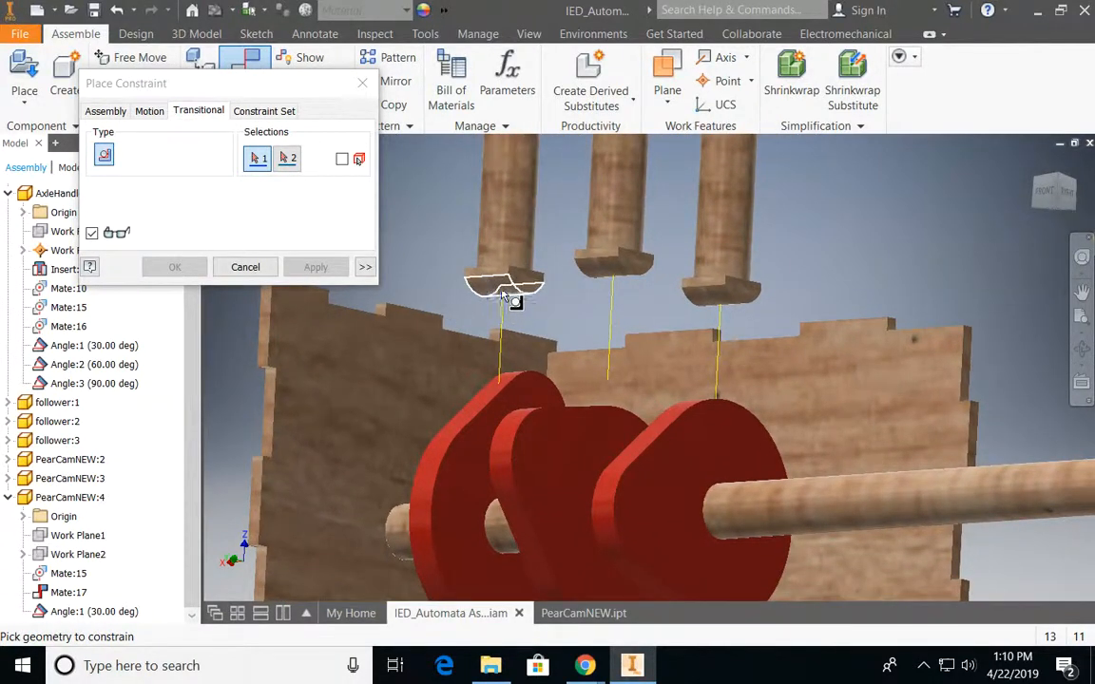
pyautogui.click(506, 287)
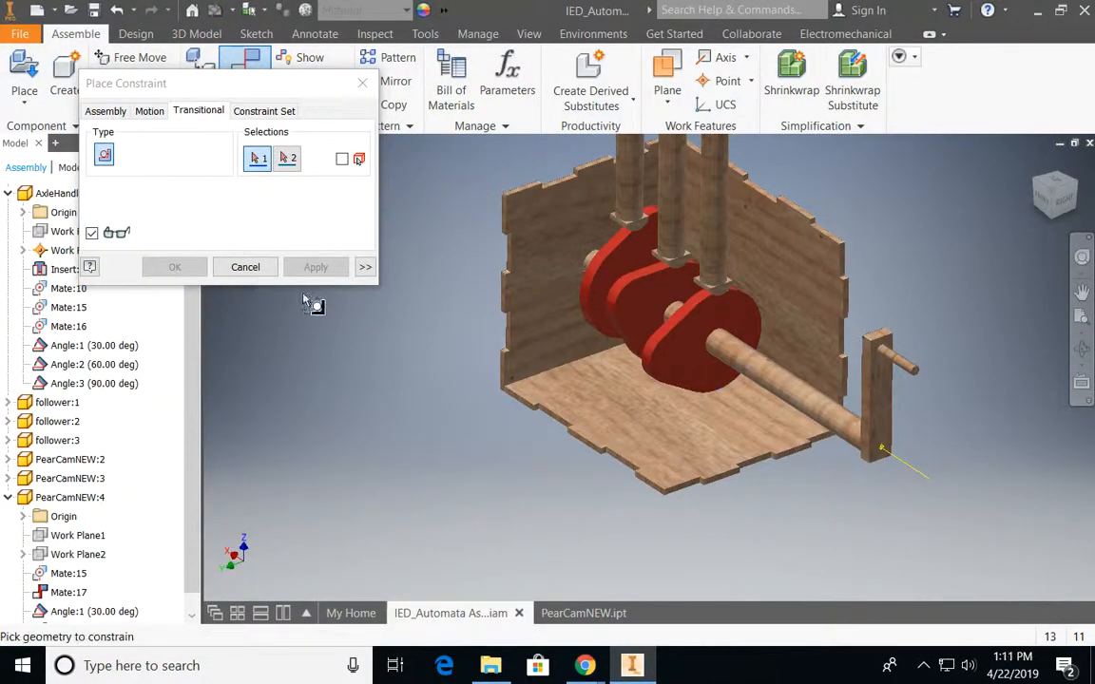
pyautogui.click(245, 266)
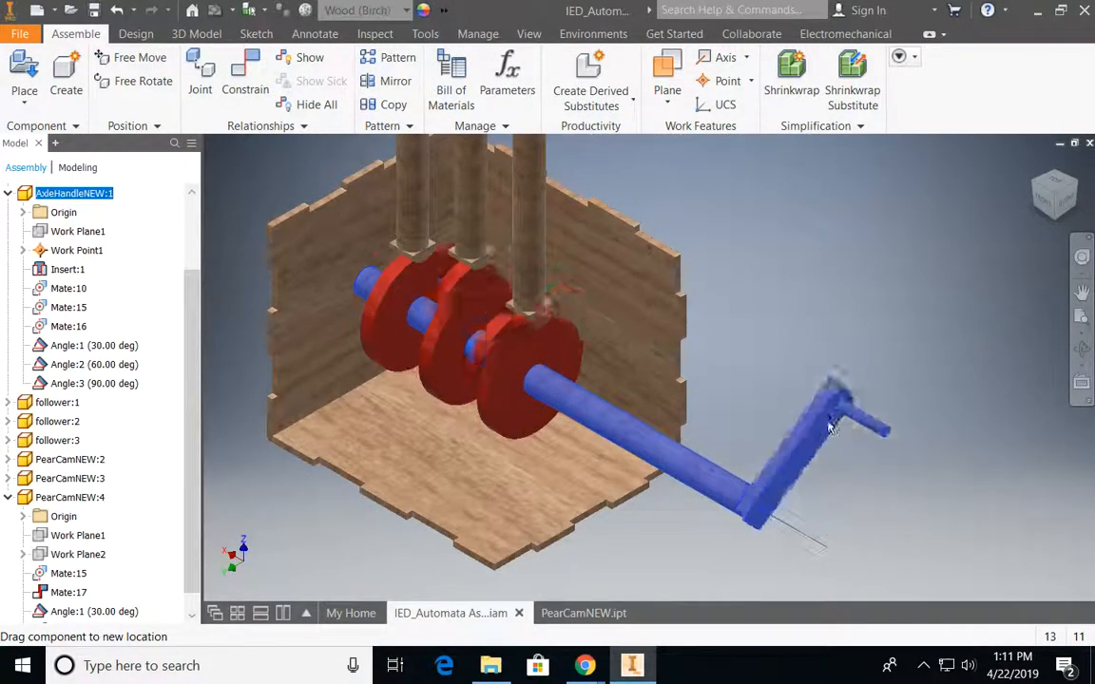
# - Spin the axle to test followers, set PearCamNEW:2's Angle:2 to 120°, and begin editing Angle:3
pyautogui.moveTo(827, 426); pyautogui.dragTo(837, 477)
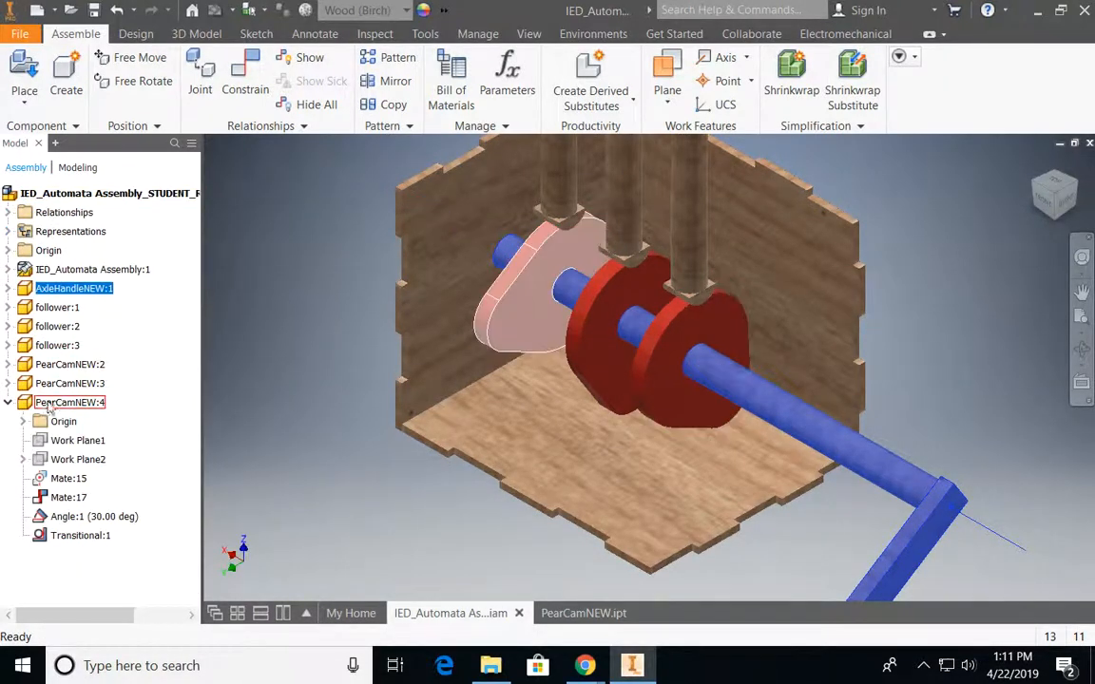
pyautogui.click(93, 517)
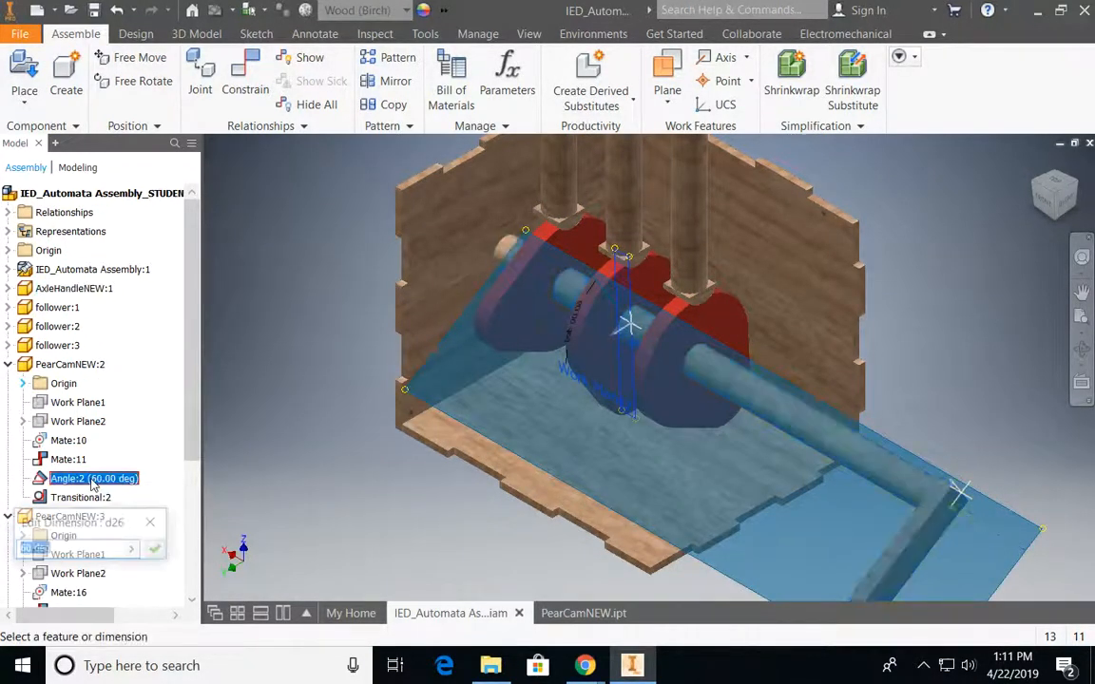
pyautogui.write('120')
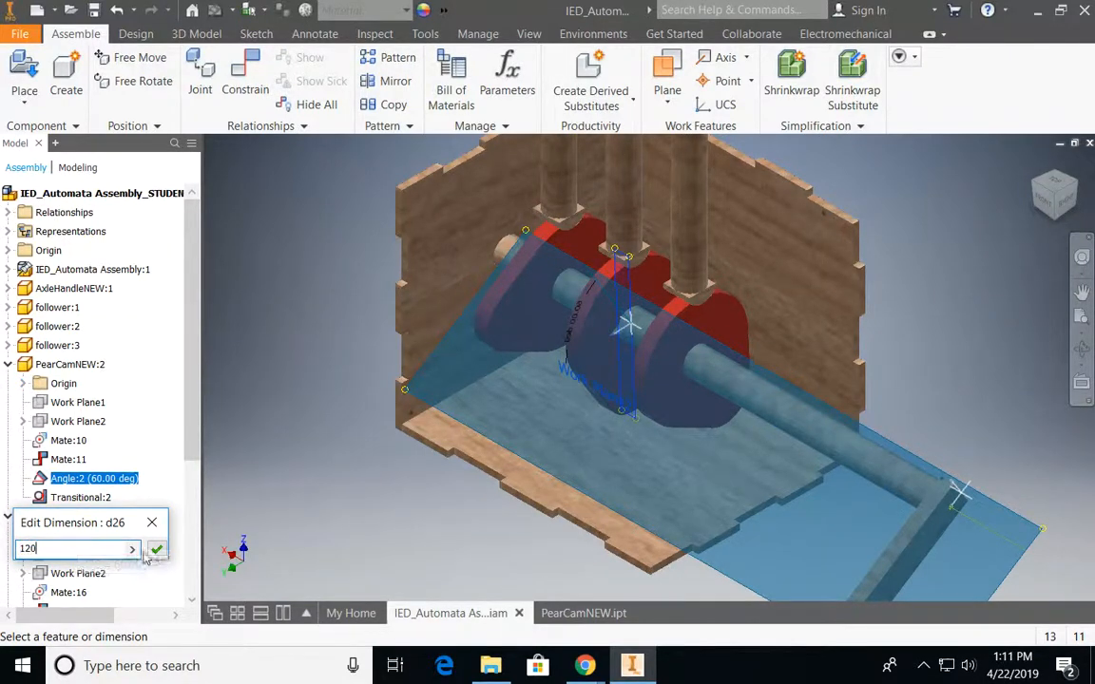
pyautogui.click(156, 549)
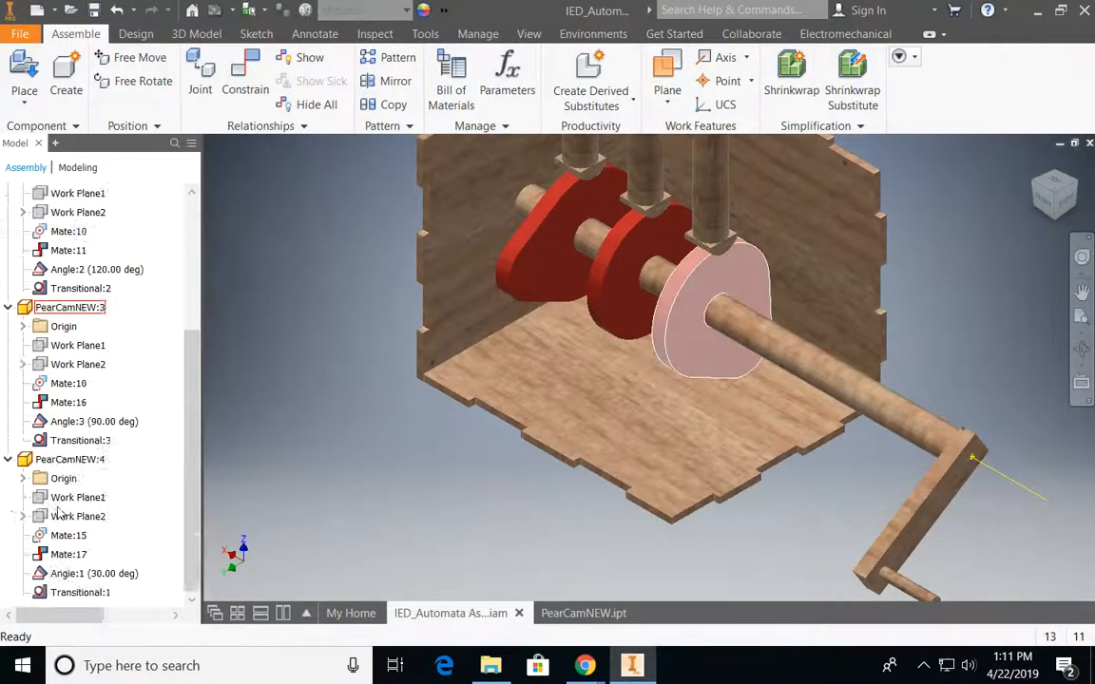
pyautogui.doubleClick(93, 422)
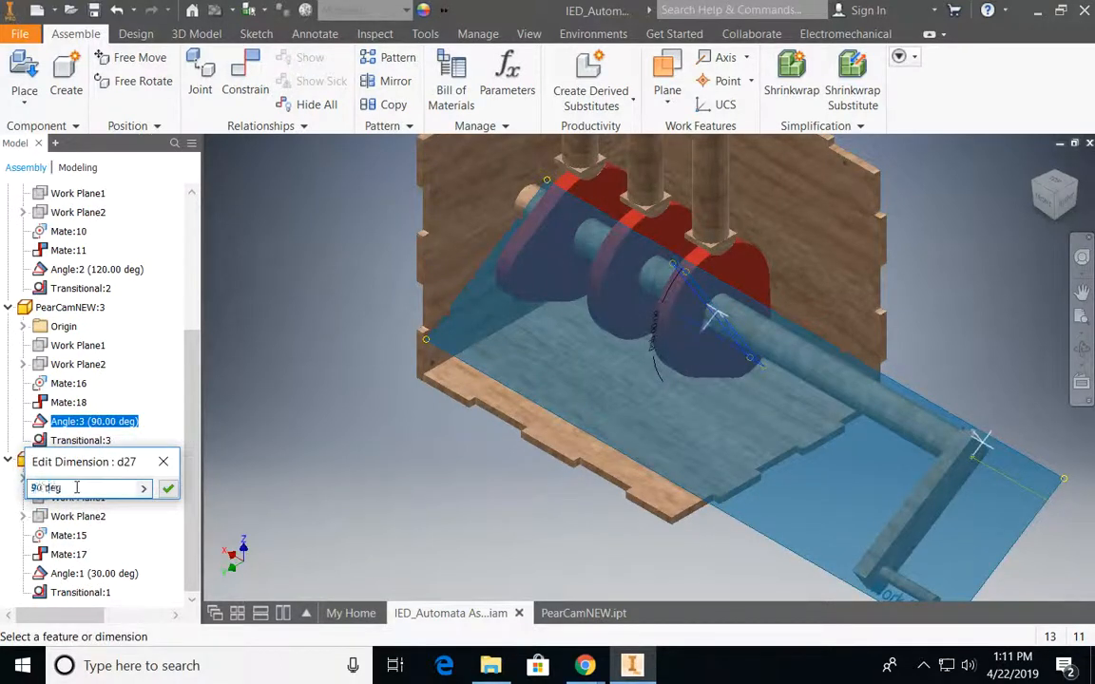